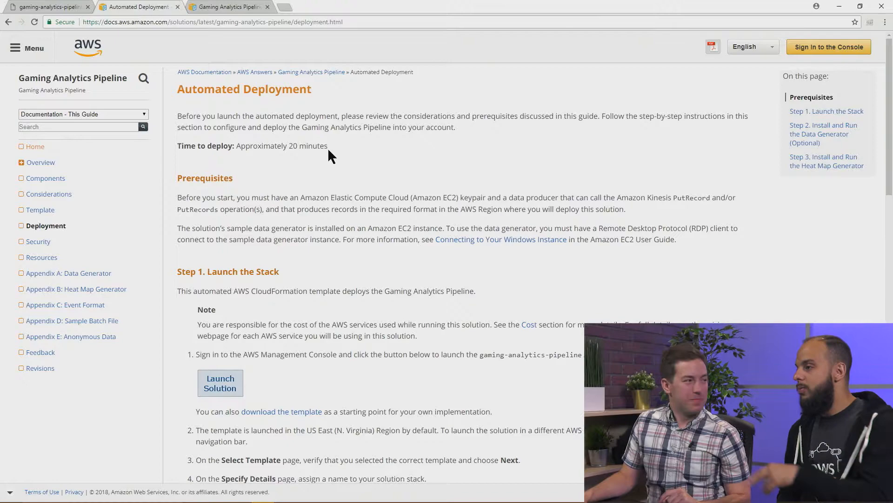
{"action": "scroll", "scroll_direction": "down", "scroll_amount": 3}
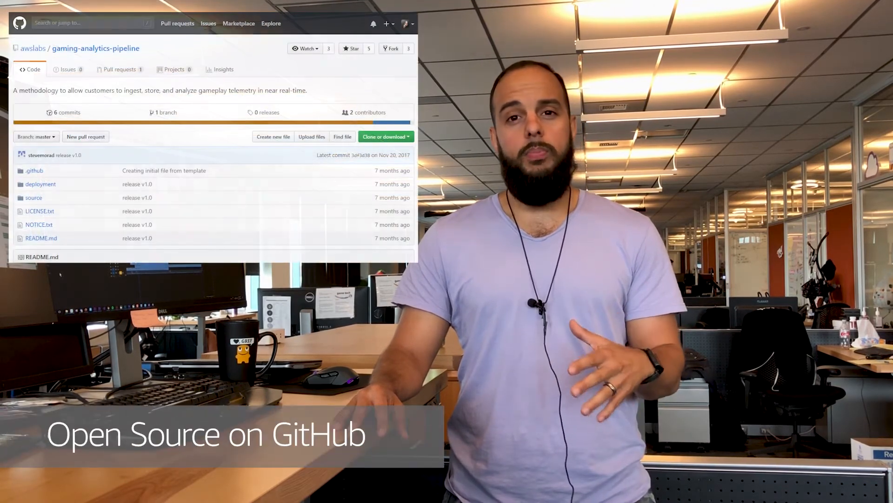
{"action": "scroll", "scroll_direction": "down", "scroll_amount": 3}
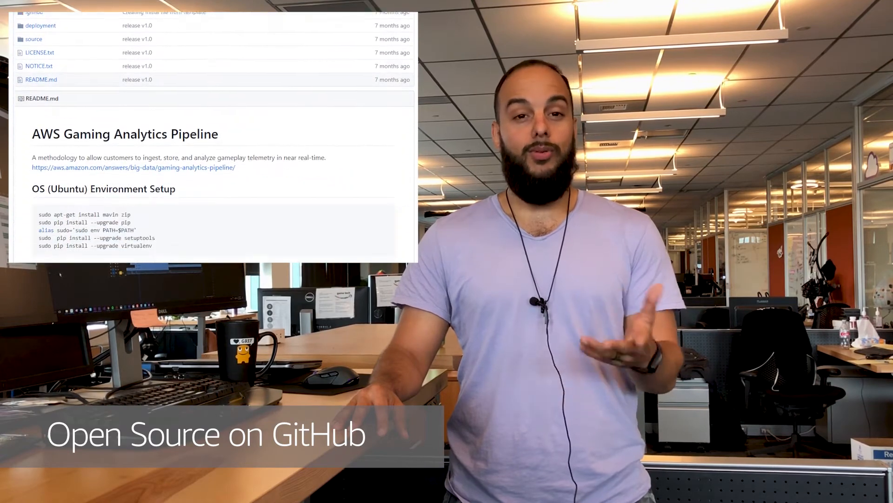